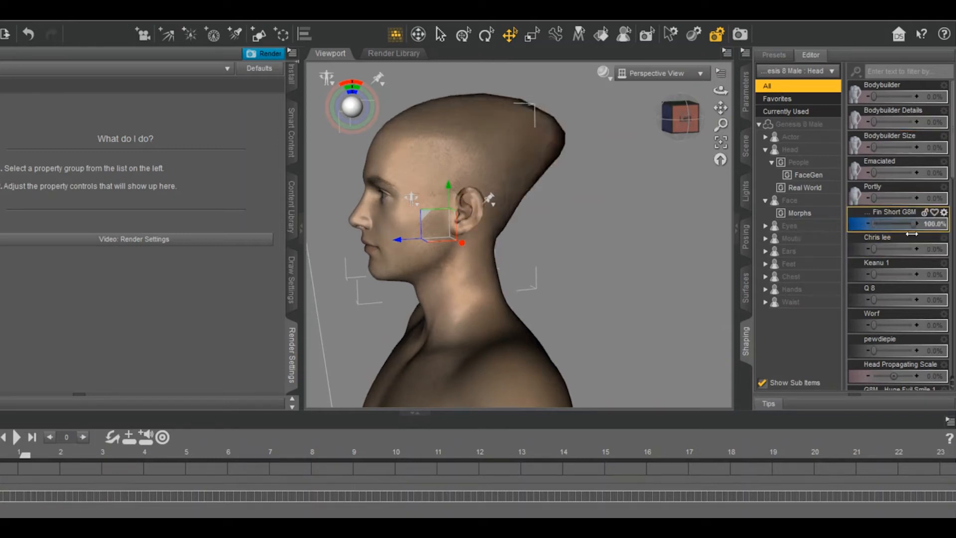
Step: Browse the head's pose control groups: Visemes, Nose and General transform dials
{"action": "scroll", "scroll_direction": "down", "scroll_amount": 3}
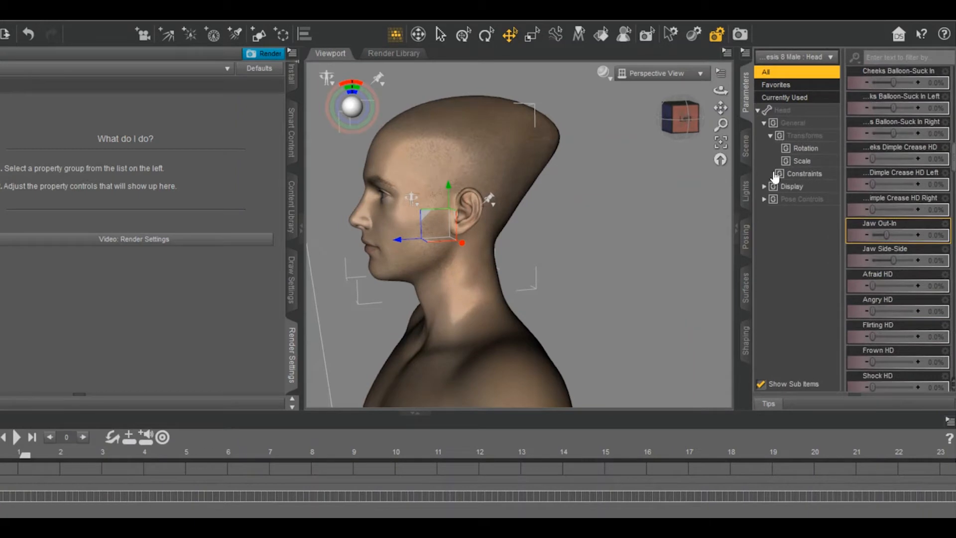
{"action": "left_click", "coordinate": [803, 249]}
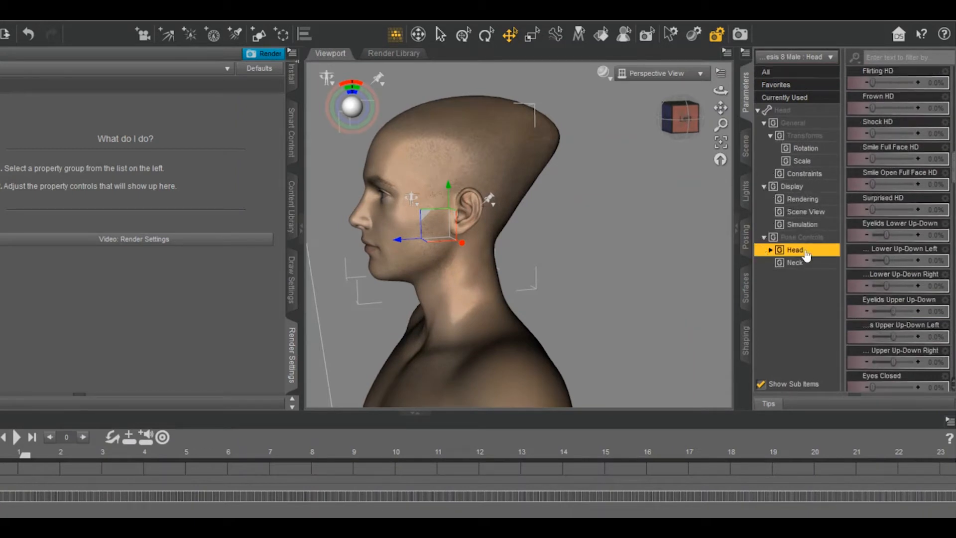
{"action": "left_click", "coordinate": [770, 249]}
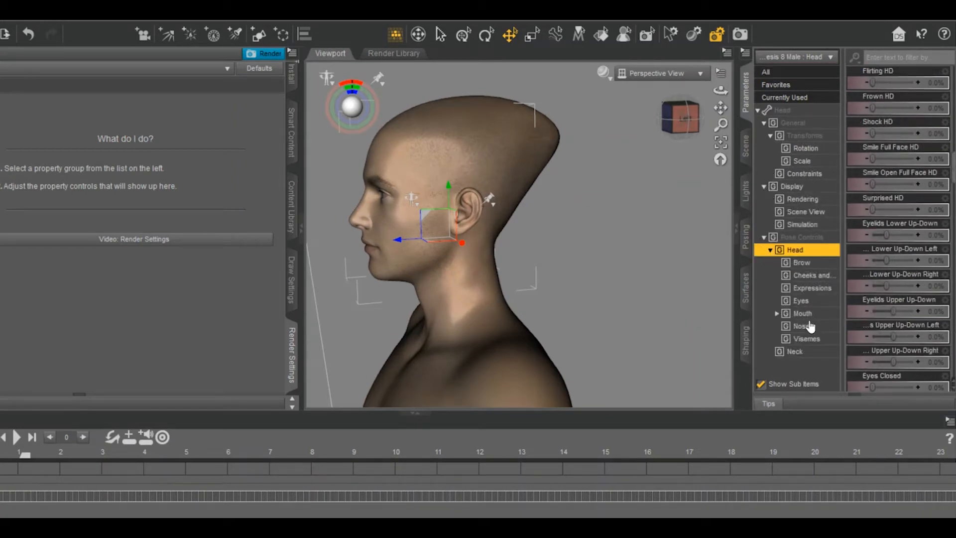
{"action": "left_click", "coordinate": [805, 338]}
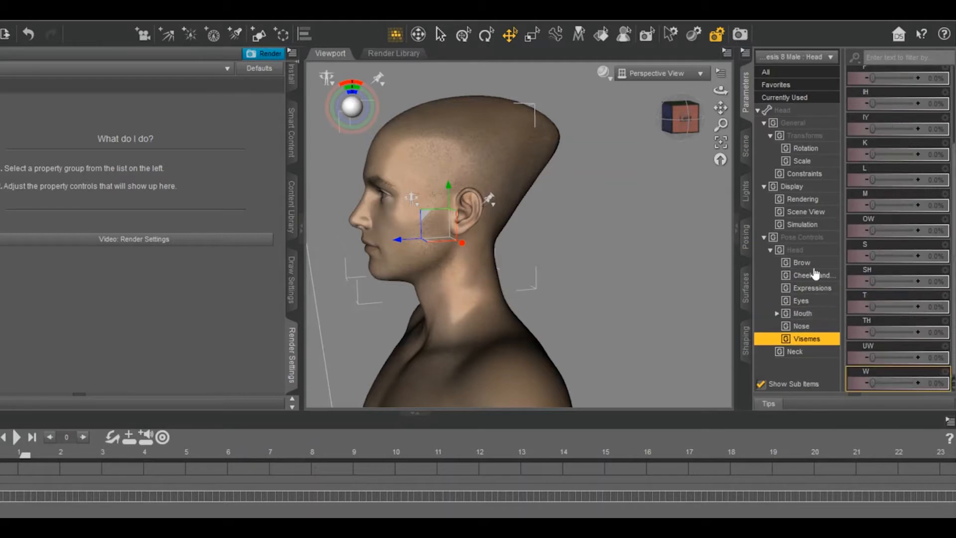
{"action": "left_click", "coordinate": [801, 325]}
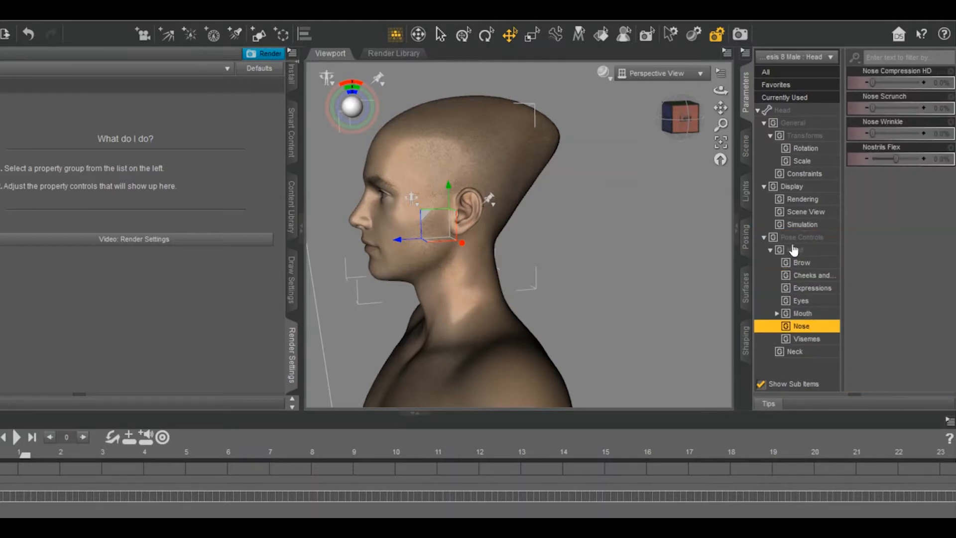
{"action": "left_click", "coordinate": [792, 122]}
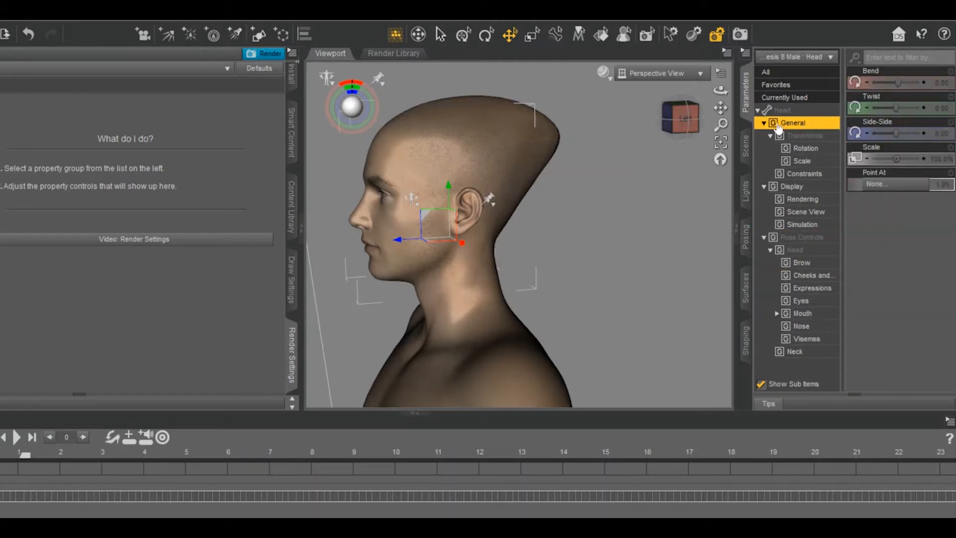
Step: Show the head's shaping groups: FaceGen, then Face and its Morphs dials
{"action": "left_click", "coordinate": [765, 71]}
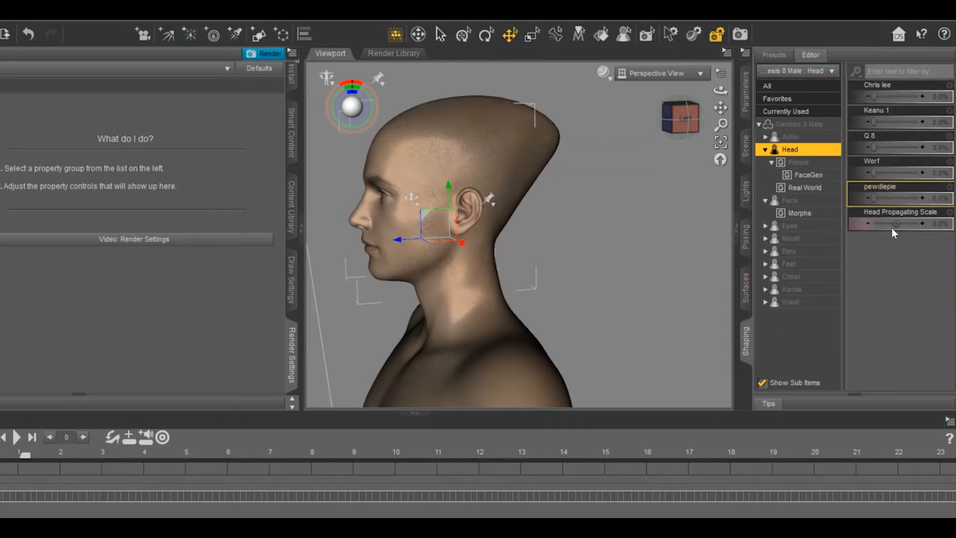
{"action": "left_click", "coordinate": [805, 175]}
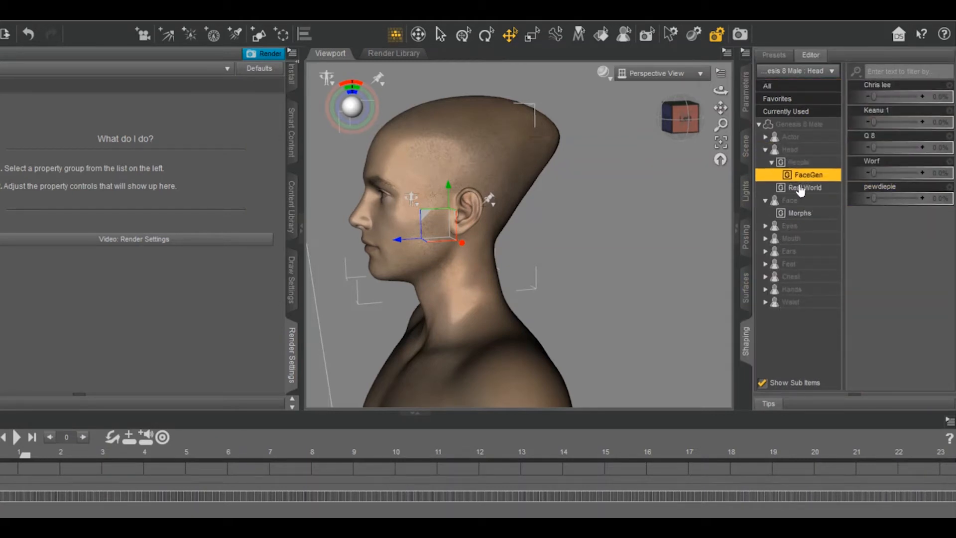
{"action": "left_click", "coordinate": [788, 200]}
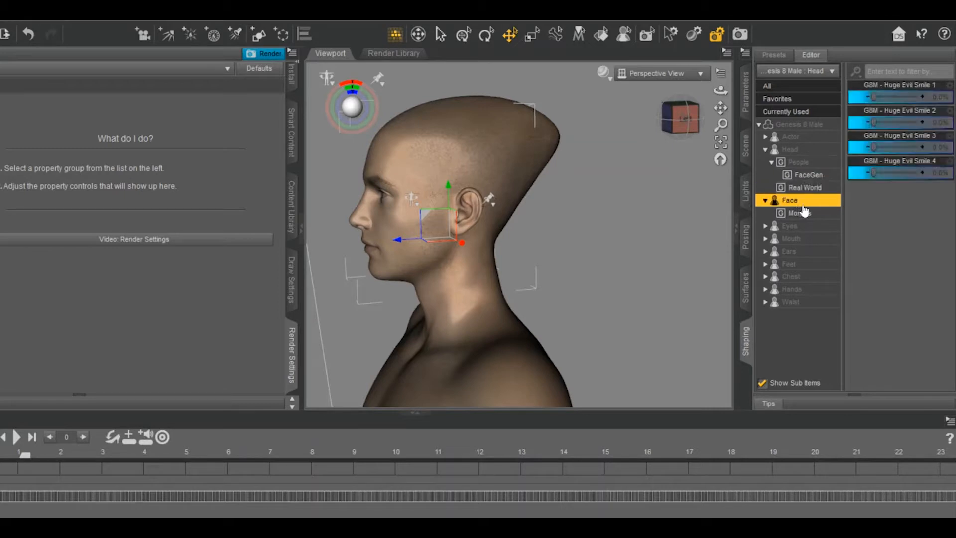
{"action": "left_click", "coordinate": [799, 213]}
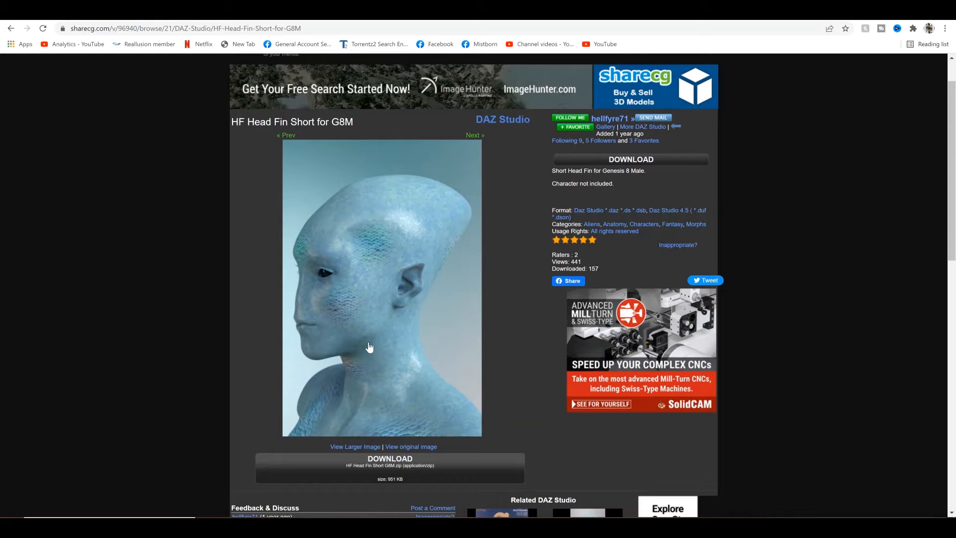
Step: Download the HF Head Fin Short for G8M zip and view its contents in WinZip
{"action": "left_click", "coordinate": [389, 468]}
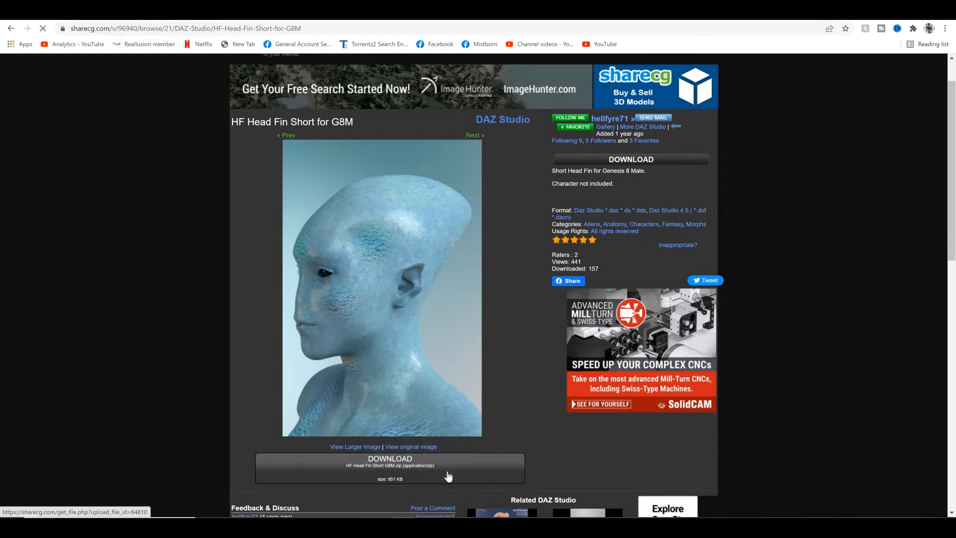
{"action": "left_click", "coordinate": [390, 468]}
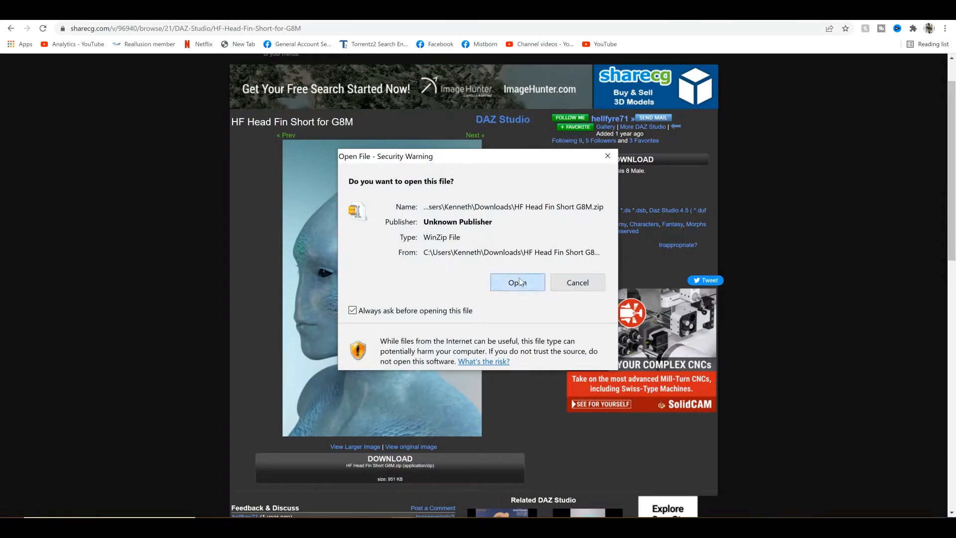
{"action": "left_click", "coordinate": [517, 281]}
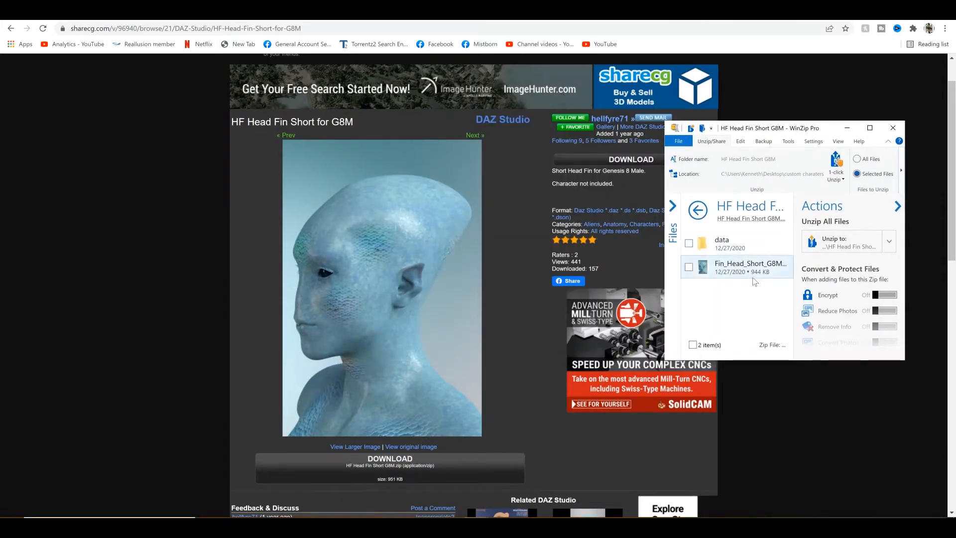
{"action": "left_click", "coordinate": [721, 243]}
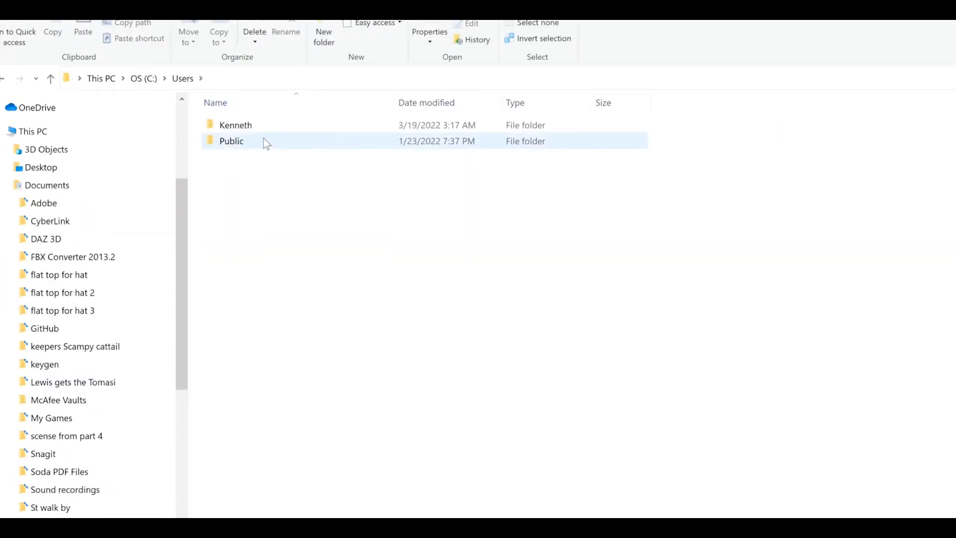
Step: Browse C:\Users into Public and then Public Documents
{"action": "double_click", "coordinate": [231, 140]}
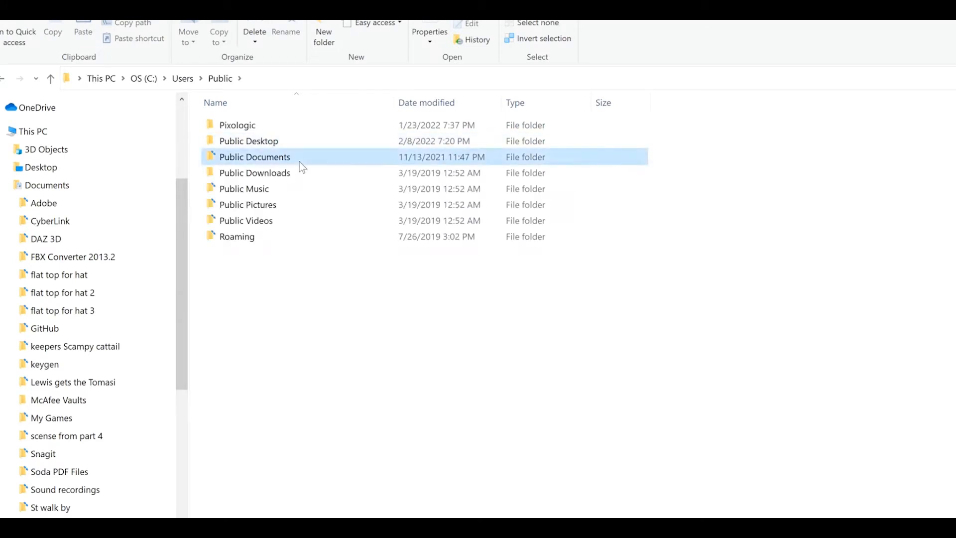
{"action": "double_click", "coordinate": [254, 156]}
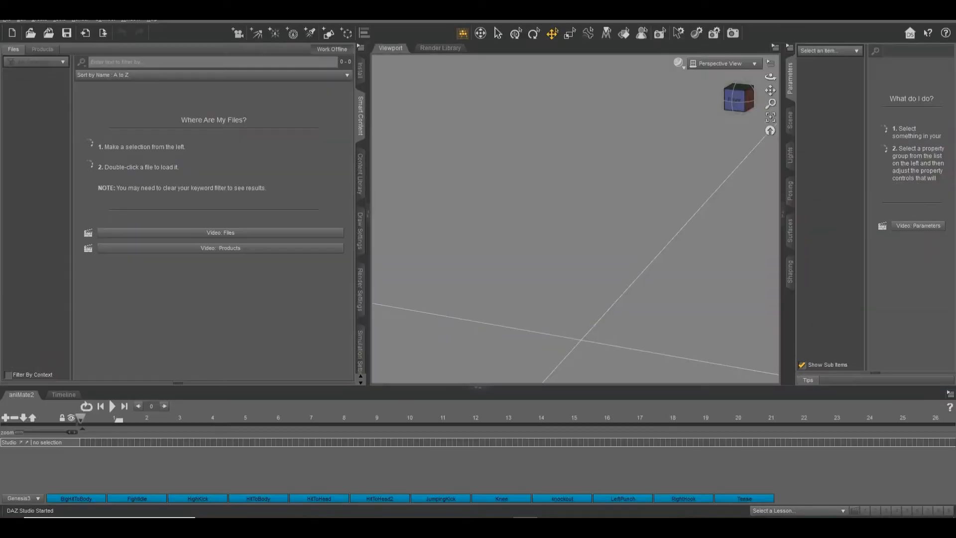
Step: Load a Genesis 8 Basic Male from the Figures category into the empty scene
{"action": "left_click", "coordinate": [34, 62]}
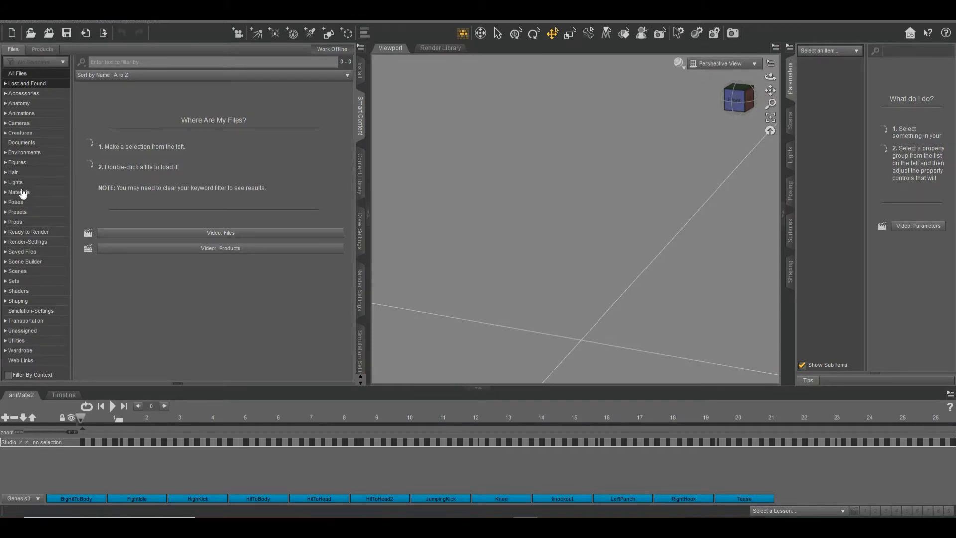
{"action": "mouse_move", "coordinate": [17, 162]}
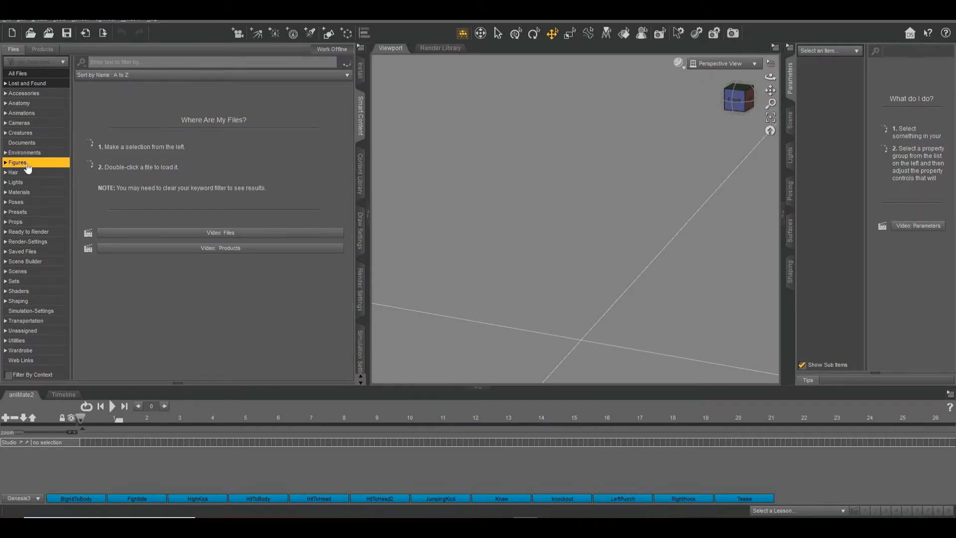
{"action": "double_click", "coordinate": [243, 311]}
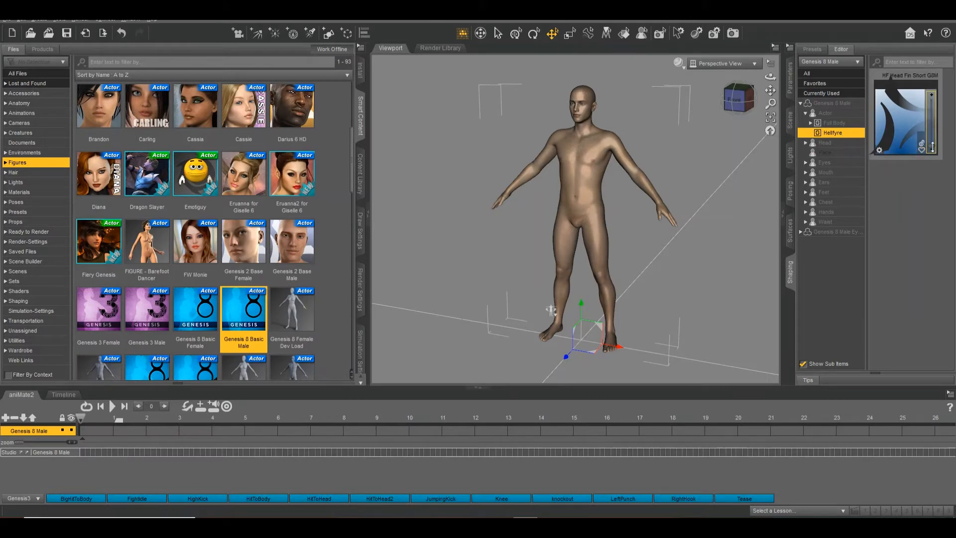
{"action": "double_click", "coordinate": [903, 116]}
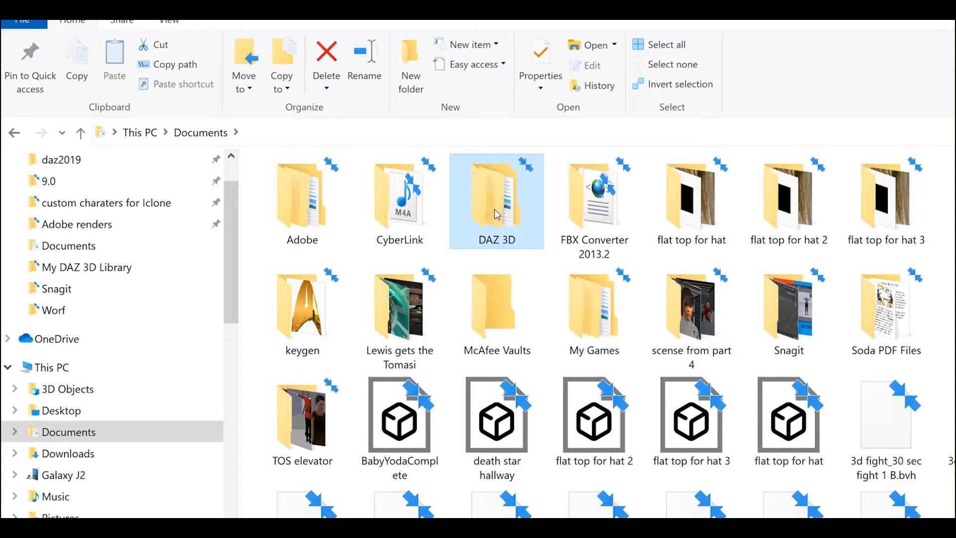
Step: Browse Documents into DAZ 3D, Studio and My Daz Connect Library
{"action": "double_click", "coordinate": [496, 201]}
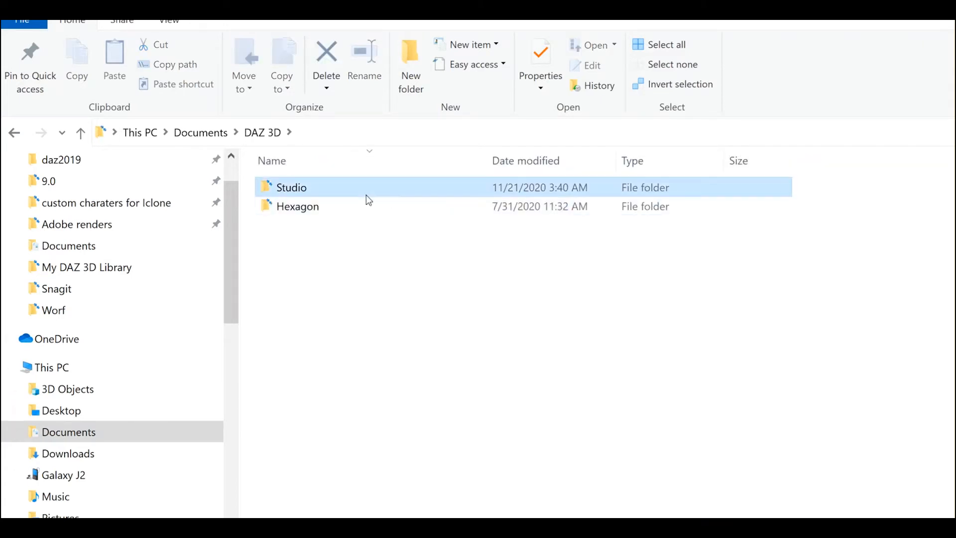
{"action": "double_click", "coordinate": [291, 187]}
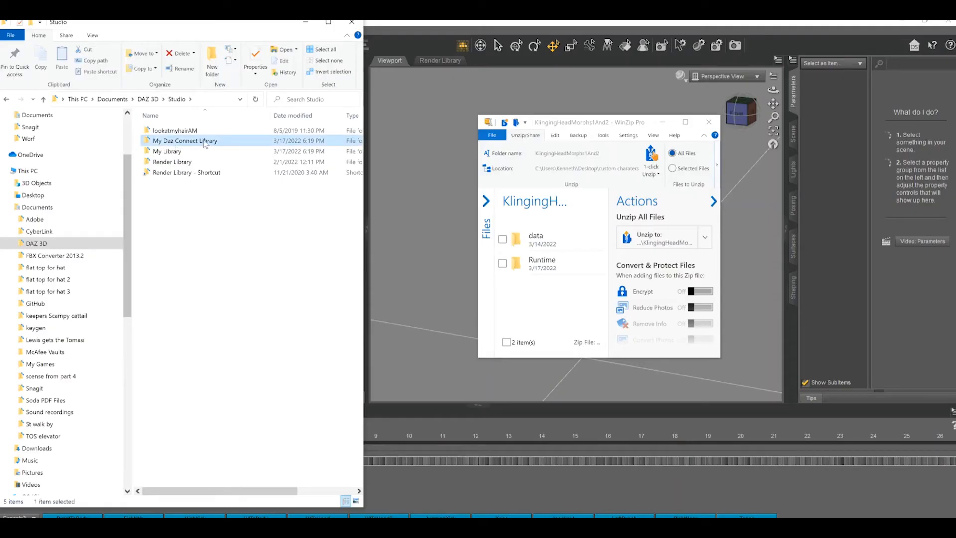
{"action": "mouse_move", "coordinate": [184, 140]}
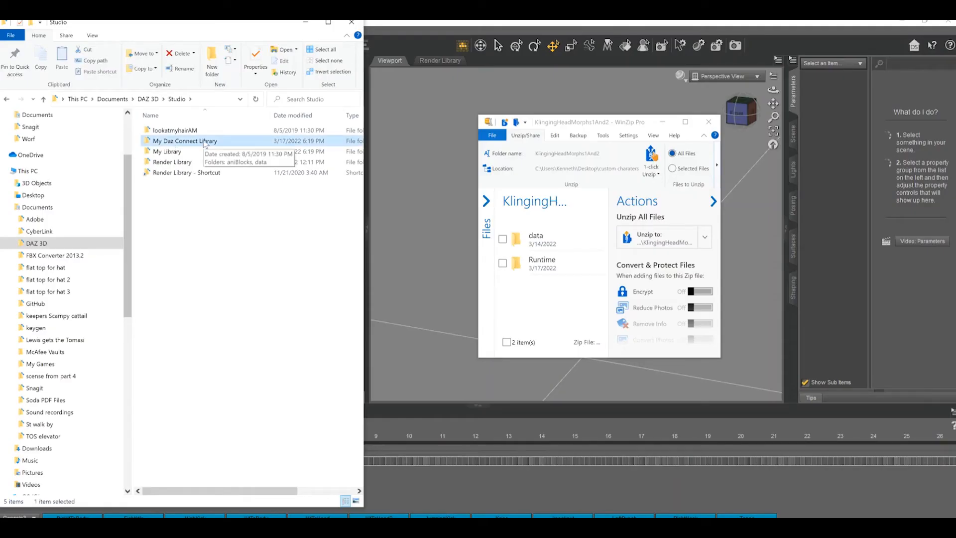
{"action": "double_click", "coordinate": [183, 141]}
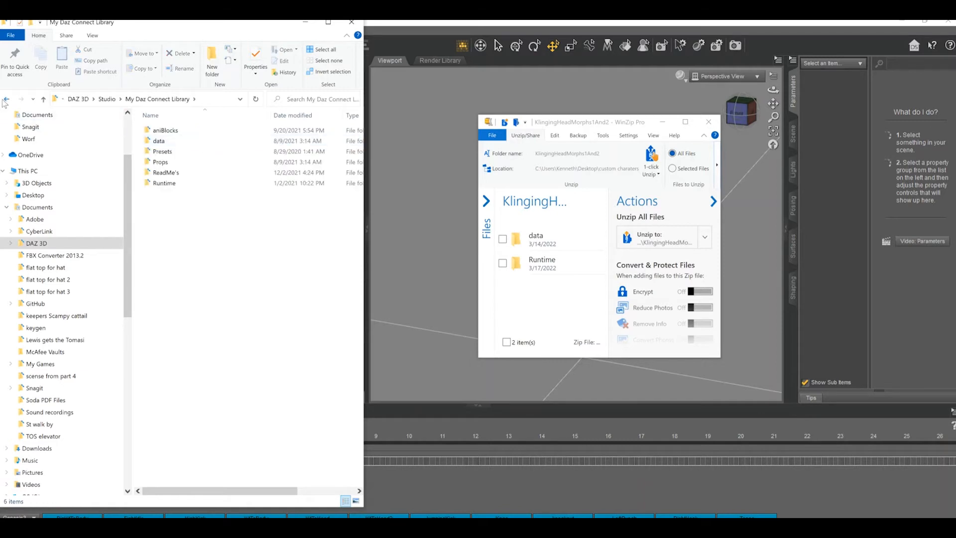
{"action": "left_click", "coordinate": [6, 99]}
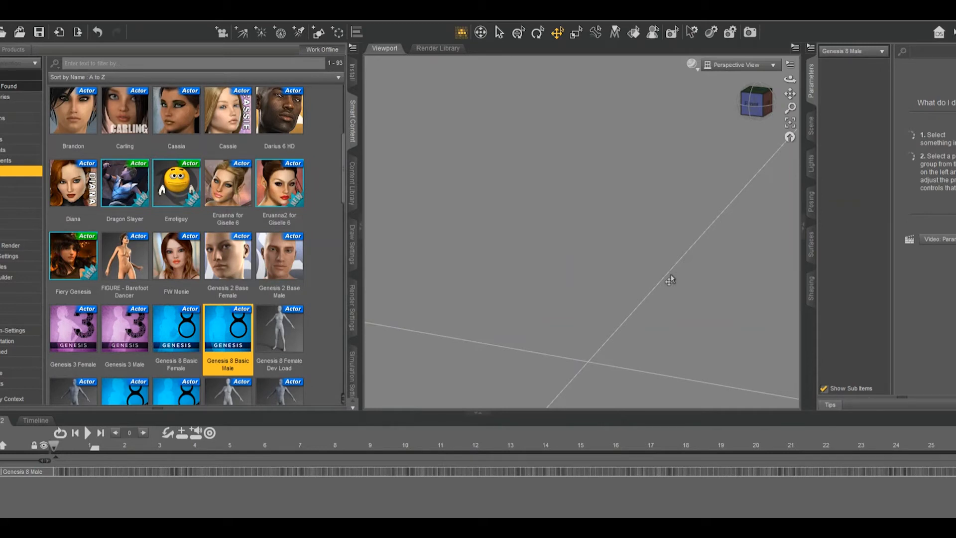
Step: Load a Genesis 8 Basic Male from the Figures category into the scene
{"action": "double_click", "coordinate": [227, 328]}
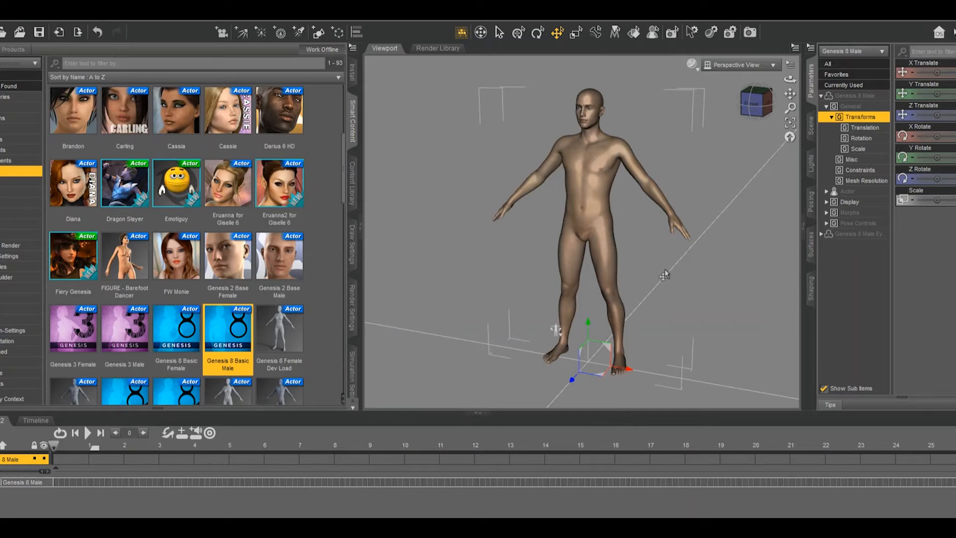
{"action": "left_click", "coordinate": [849, 213]}
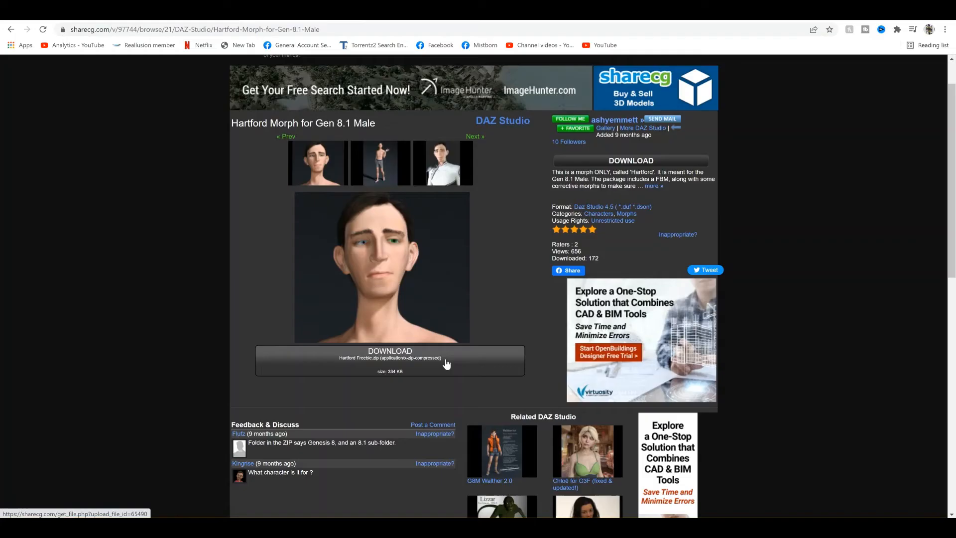
Step: Download Hartford Freebie.zip from ShareCG and open the archive
{"action": "left_click", "coordinate": [389, 359]}
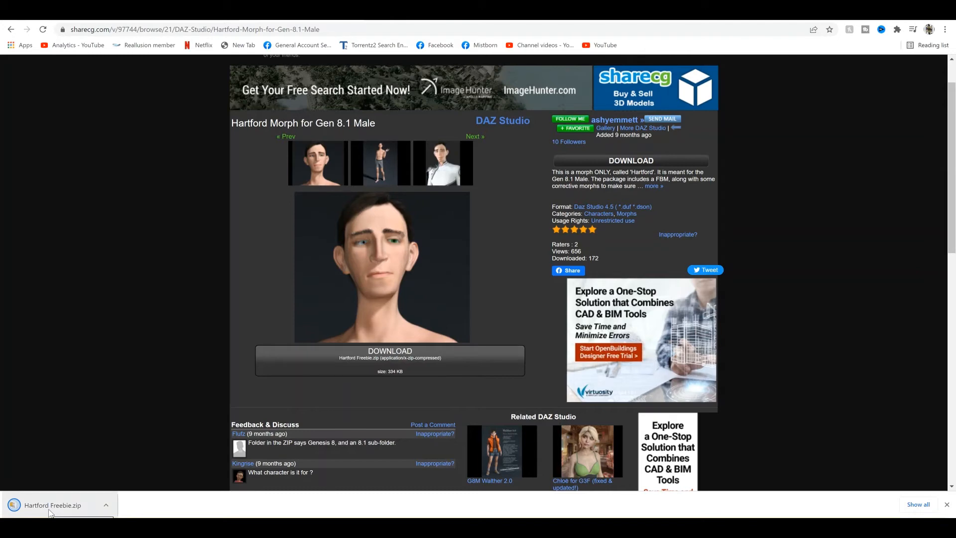
{"action": "left_click", "coordinate": [52, 505]}
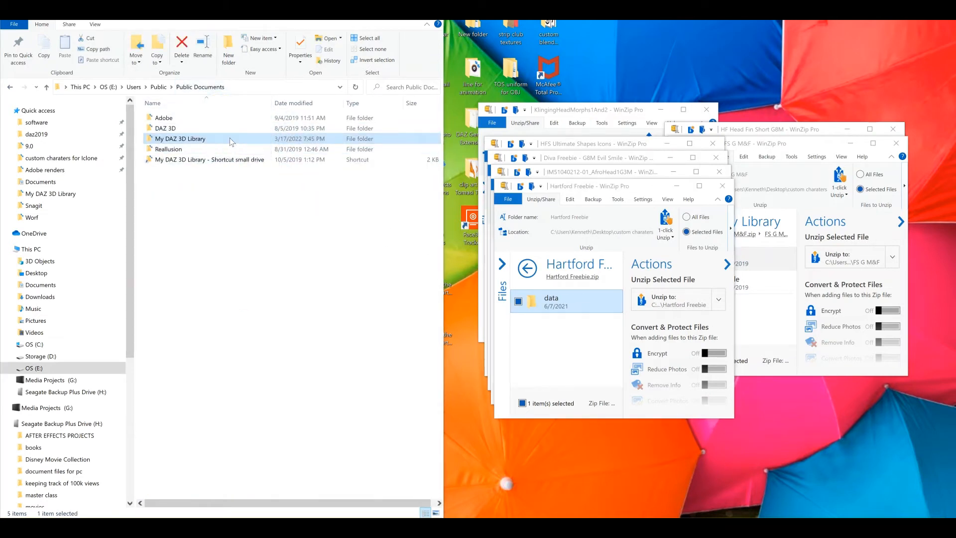
Step: Find Hartford.dsf in the zip's Morphs folder and in My DAZ 3D Library
{"action": "double_click", "coordinate": [179, 139]}
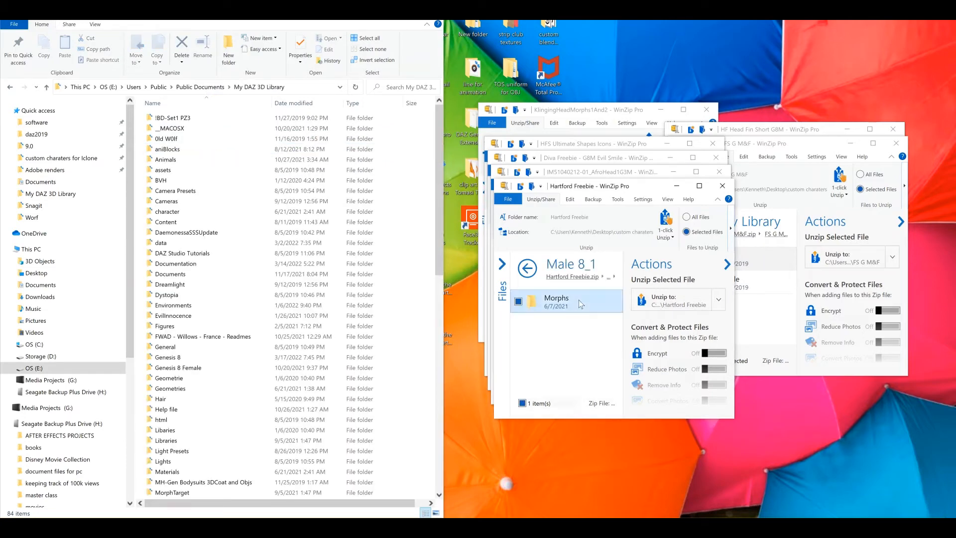
{"action": "double_click", "coordinate": [556, 301]}
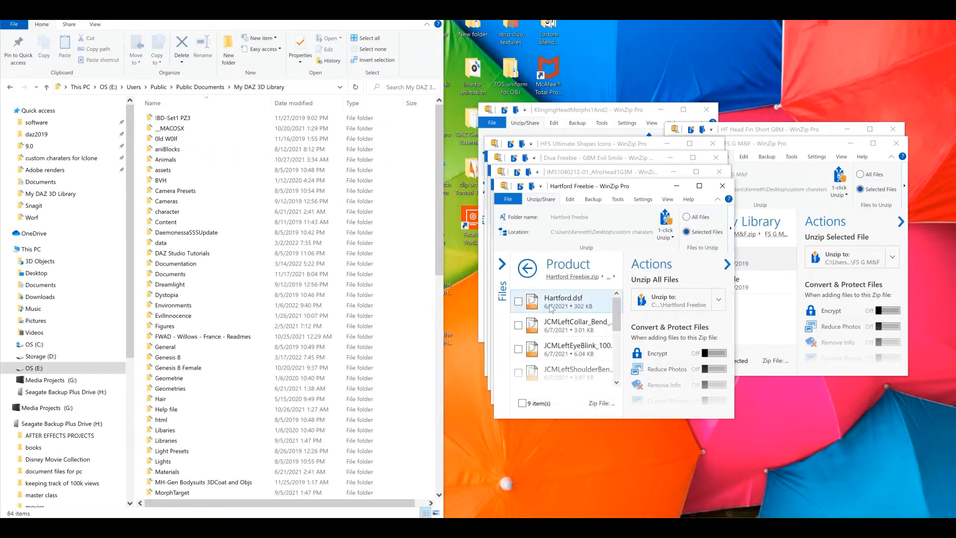
{"action": "left_click", "coordinate": [562, 298]}
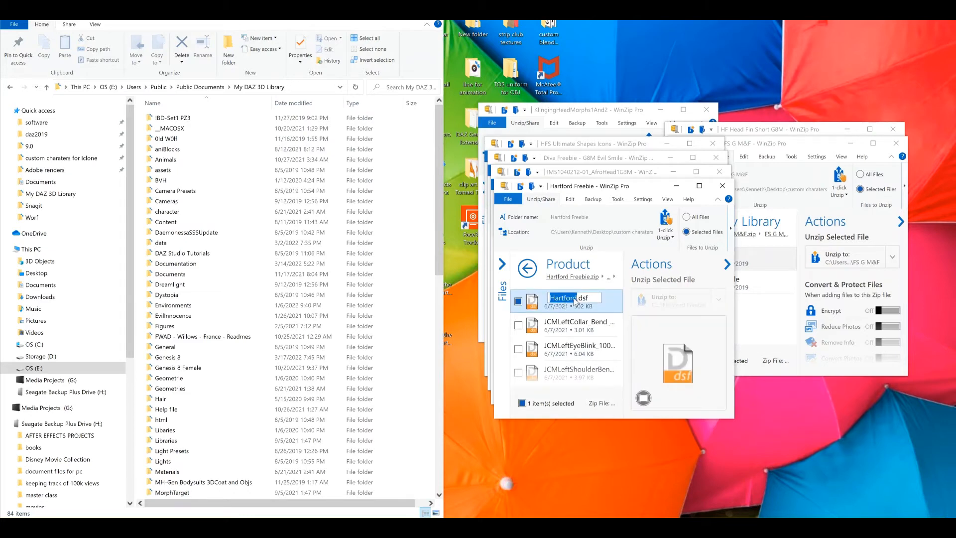
{"action": "right_click", "coordinate": [569, 297]}
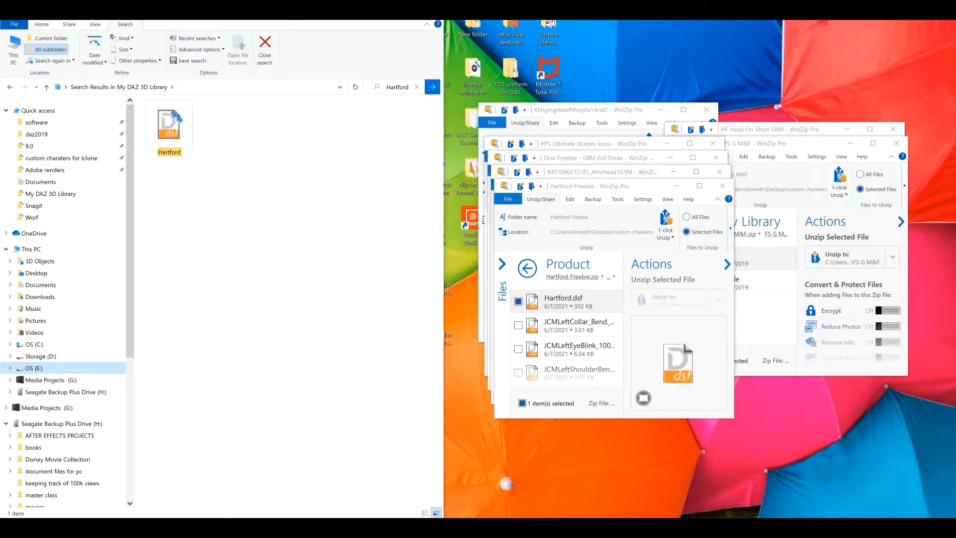
{"action": "left_click", "coordinate": [169, 121]}
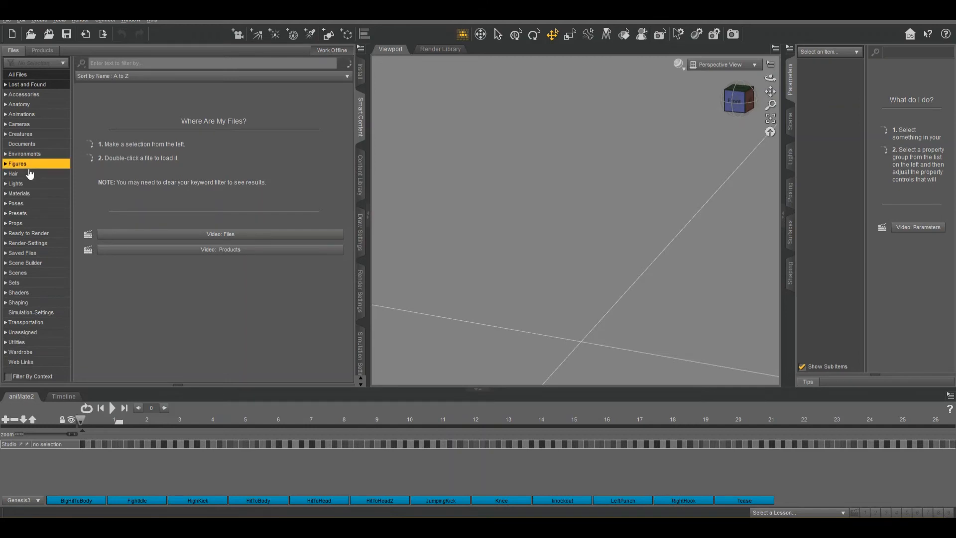
Step: Load a Genesis 8.1 Basic Male and filter its parameter dials for Hartford
{"action": "left_click", "coordinate": [17, 163]}
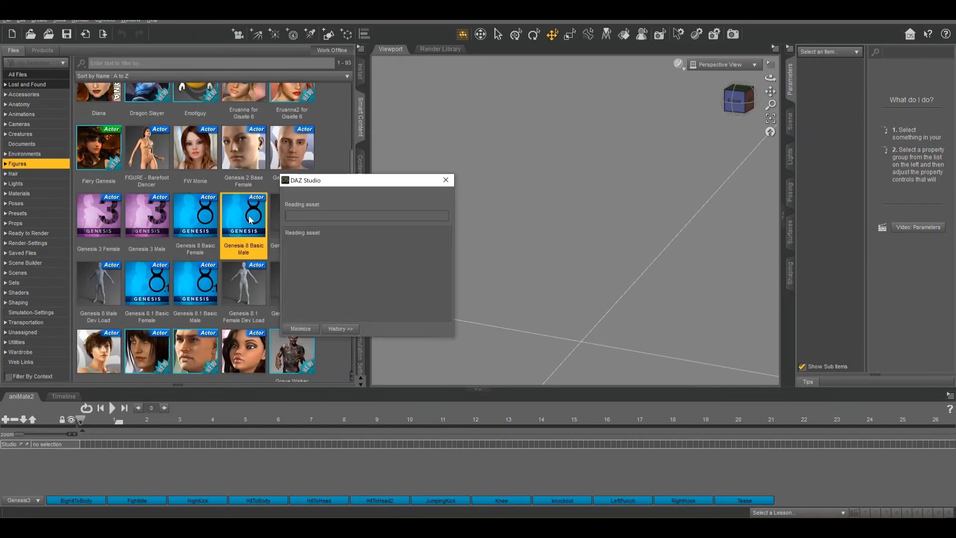
{"action": "double_click", "coordinate": [243, 215]}
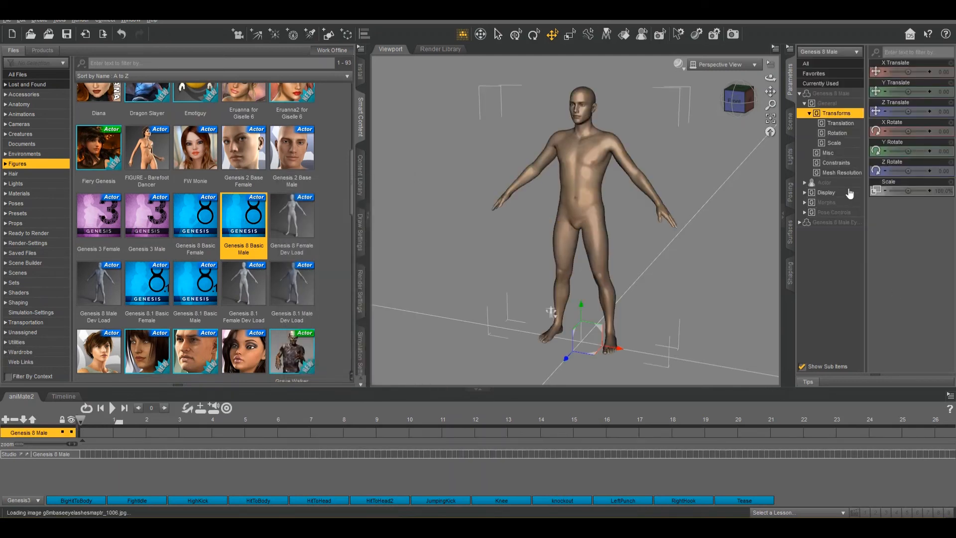
{"action": "left_click", "coordinate": [824, 182]}
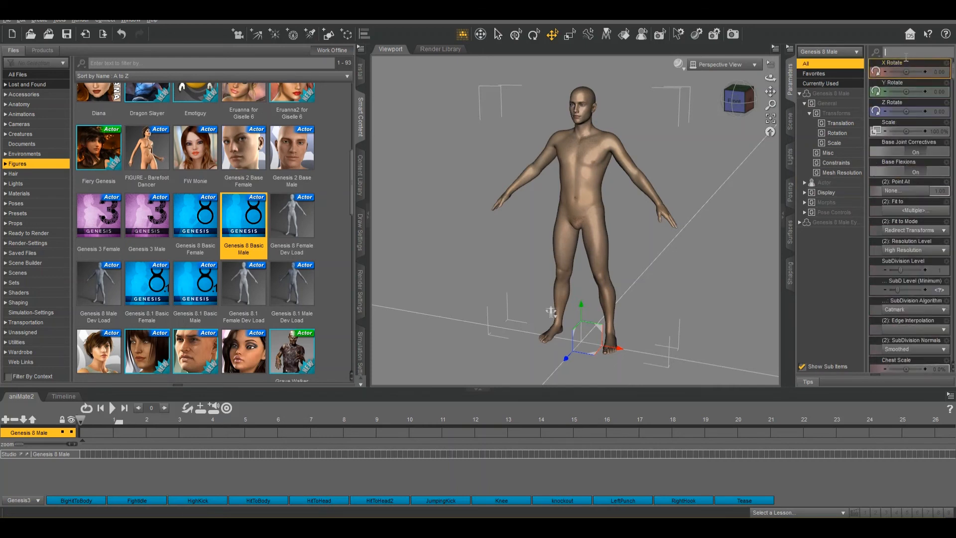
{"action": "double_click", "coordinate": [195, 282]}
{"action": "type", "text": "Hartford"}
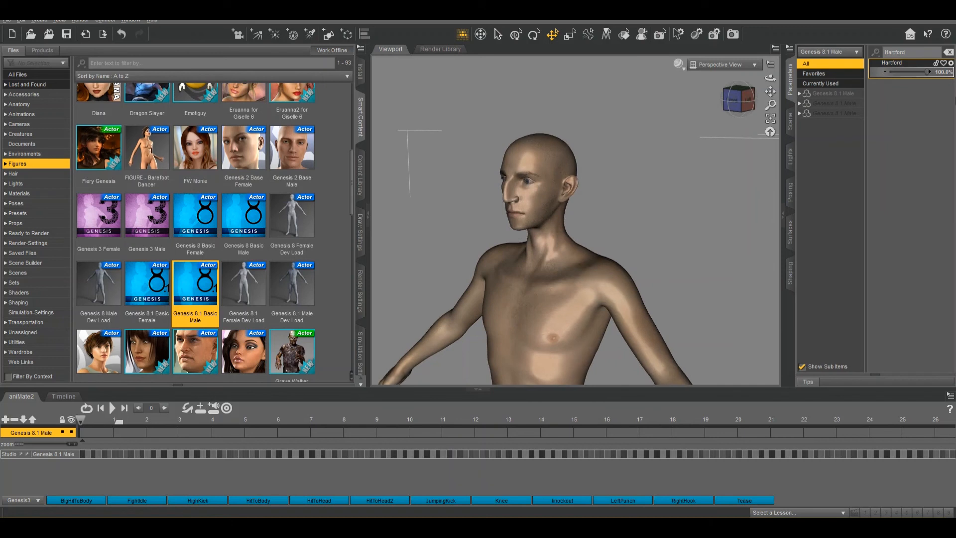
{"action": "mouse_move", "coordinate": [600, 230]}
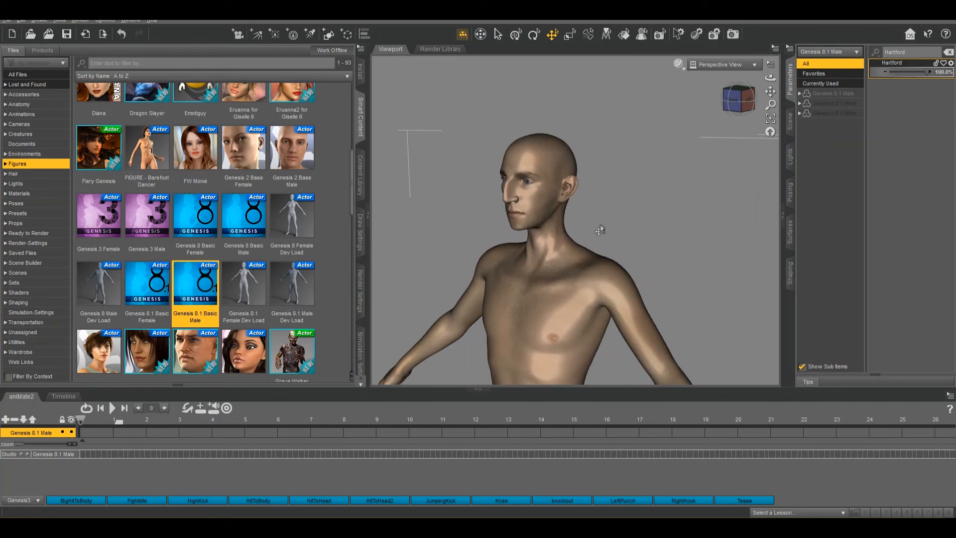